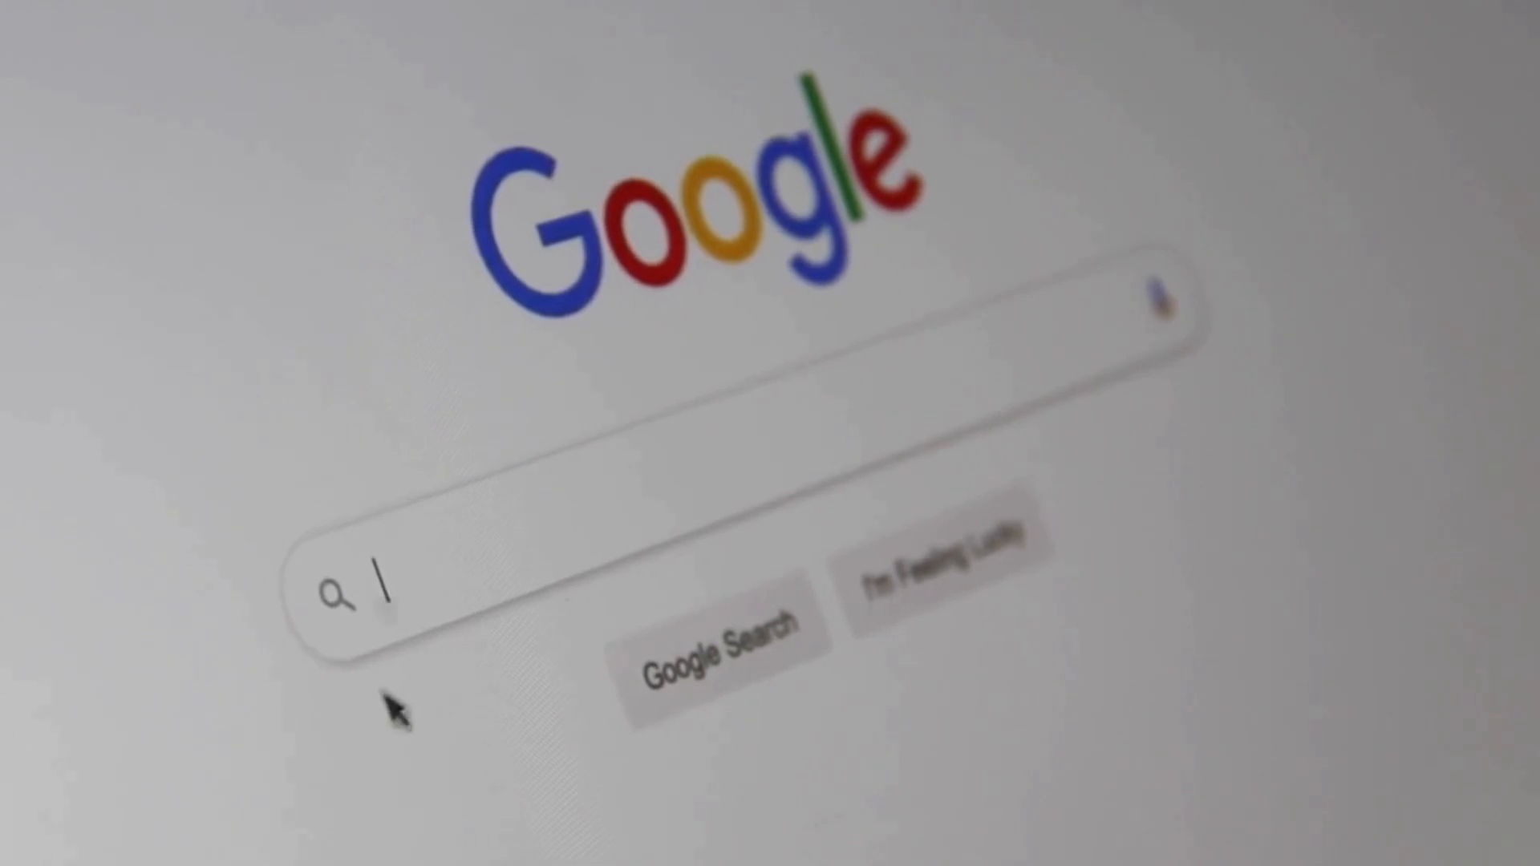
{"action": "type", "text": "Search Engine"}
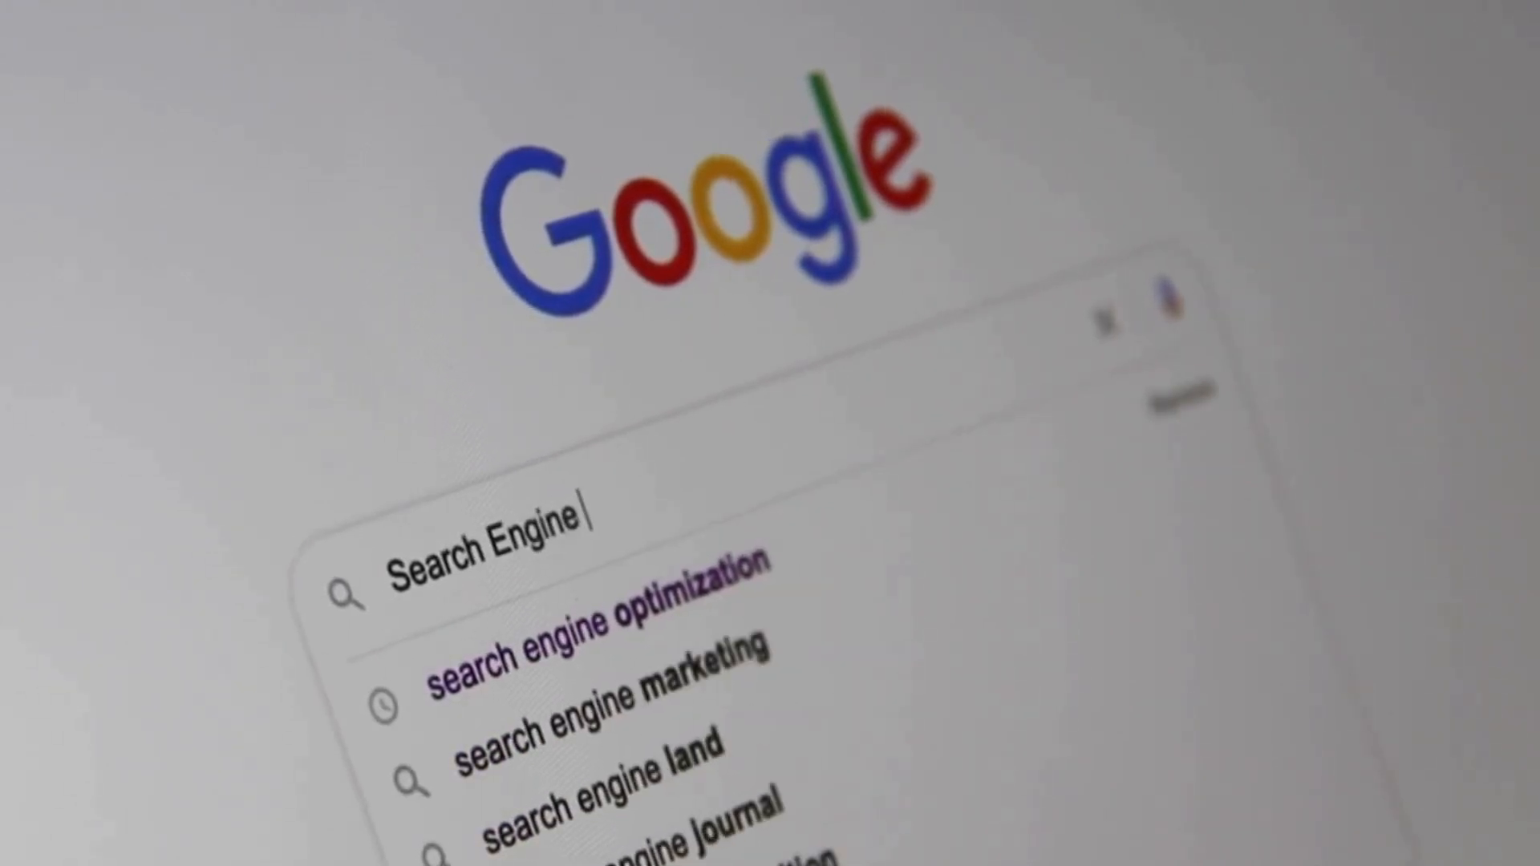
{"action": "type", "text": "Optimiz"}
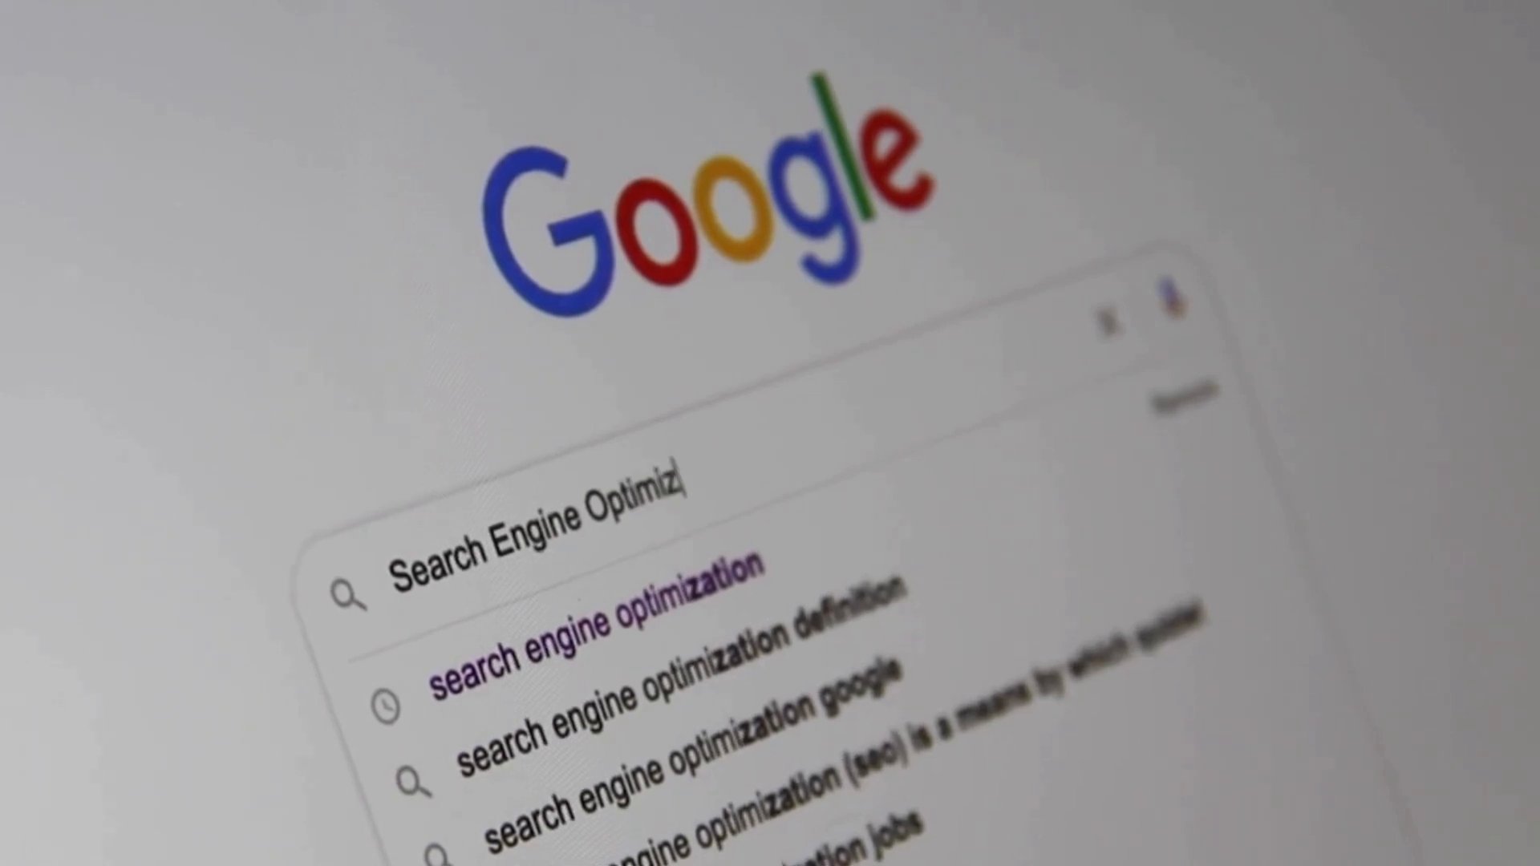
{"action": "type", "text": "ation"}
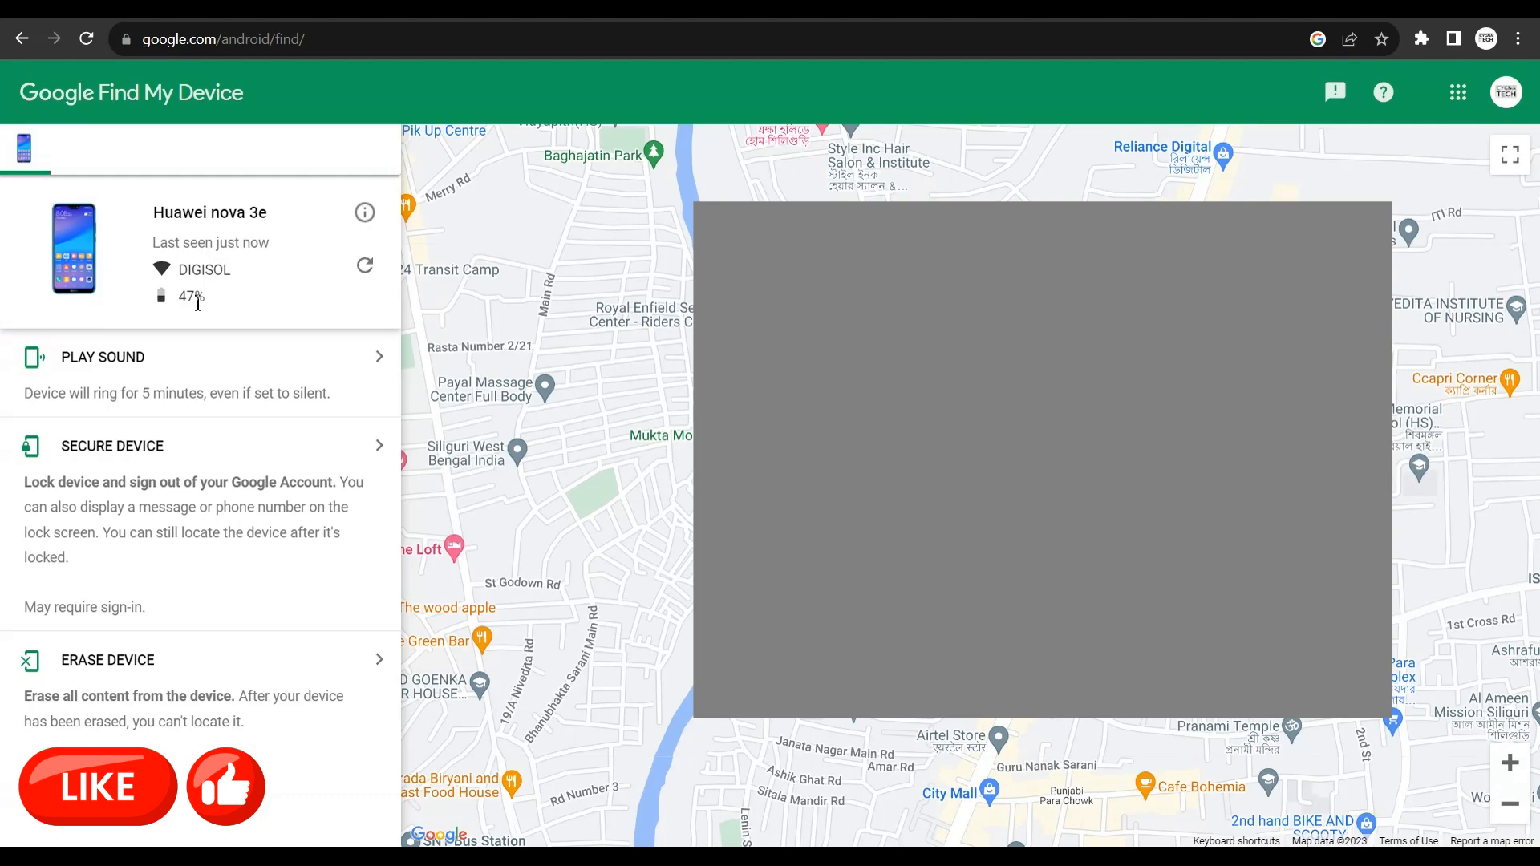
{"action": "mouse_move", "coordinate": [102, 356]}
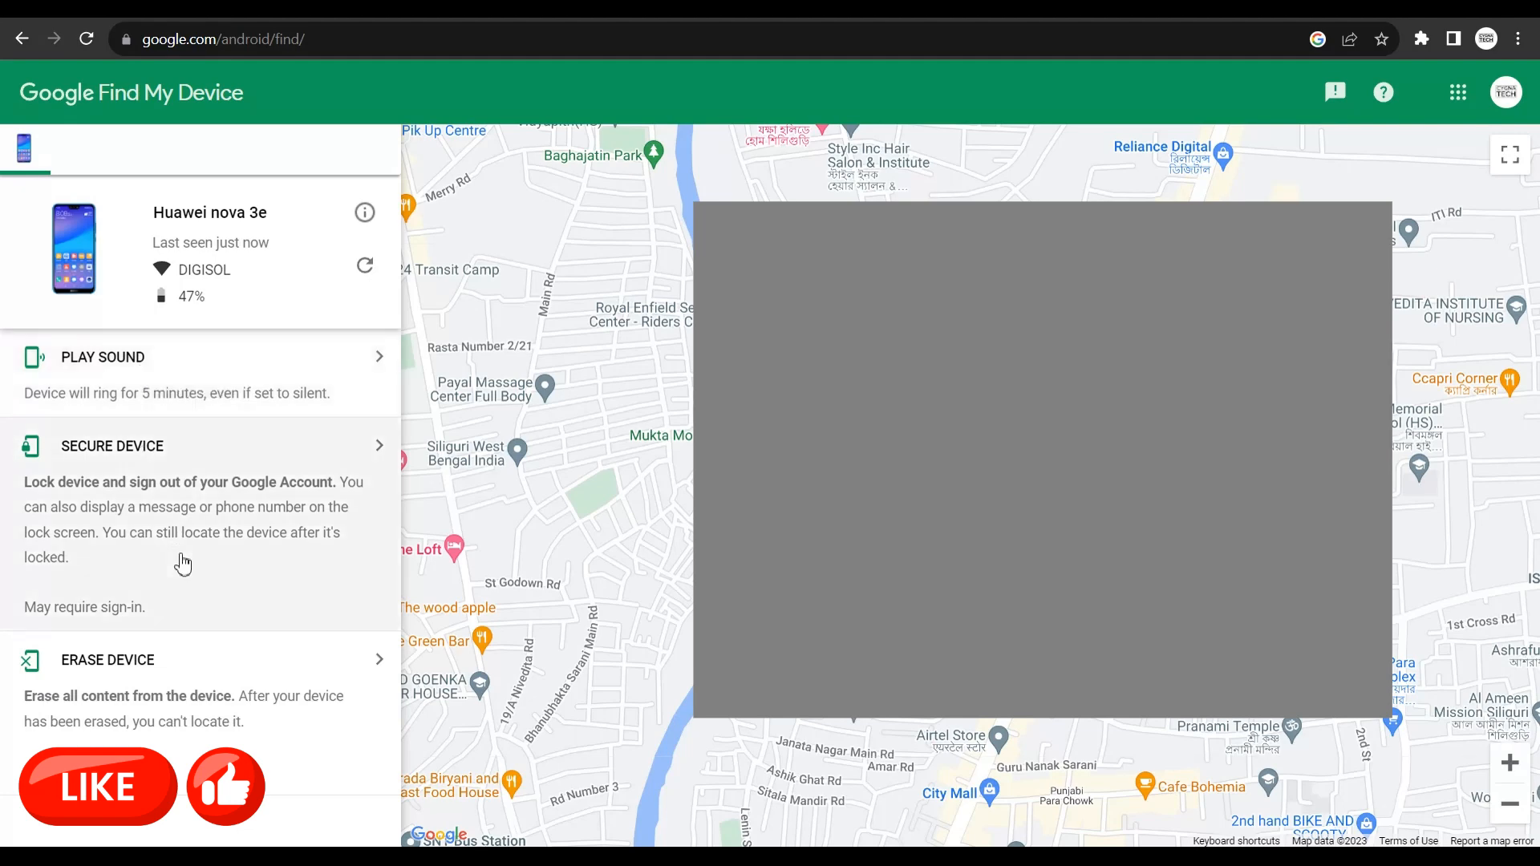
{"action": "mouse_move", "coordinate": [214, 516]}
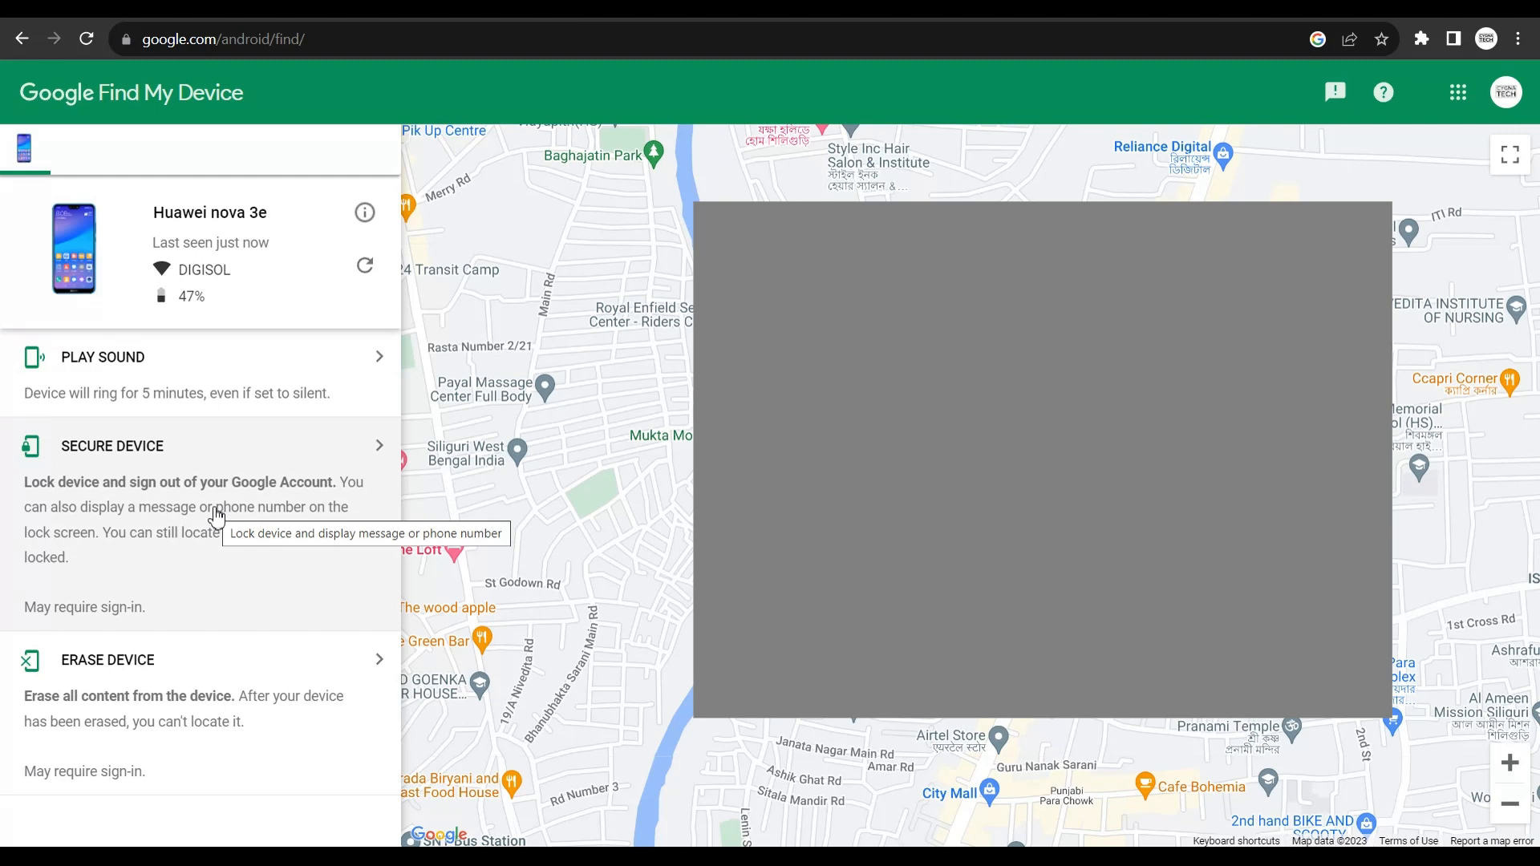
{"action": "mouse_move", "coordinate": [206, 703]}
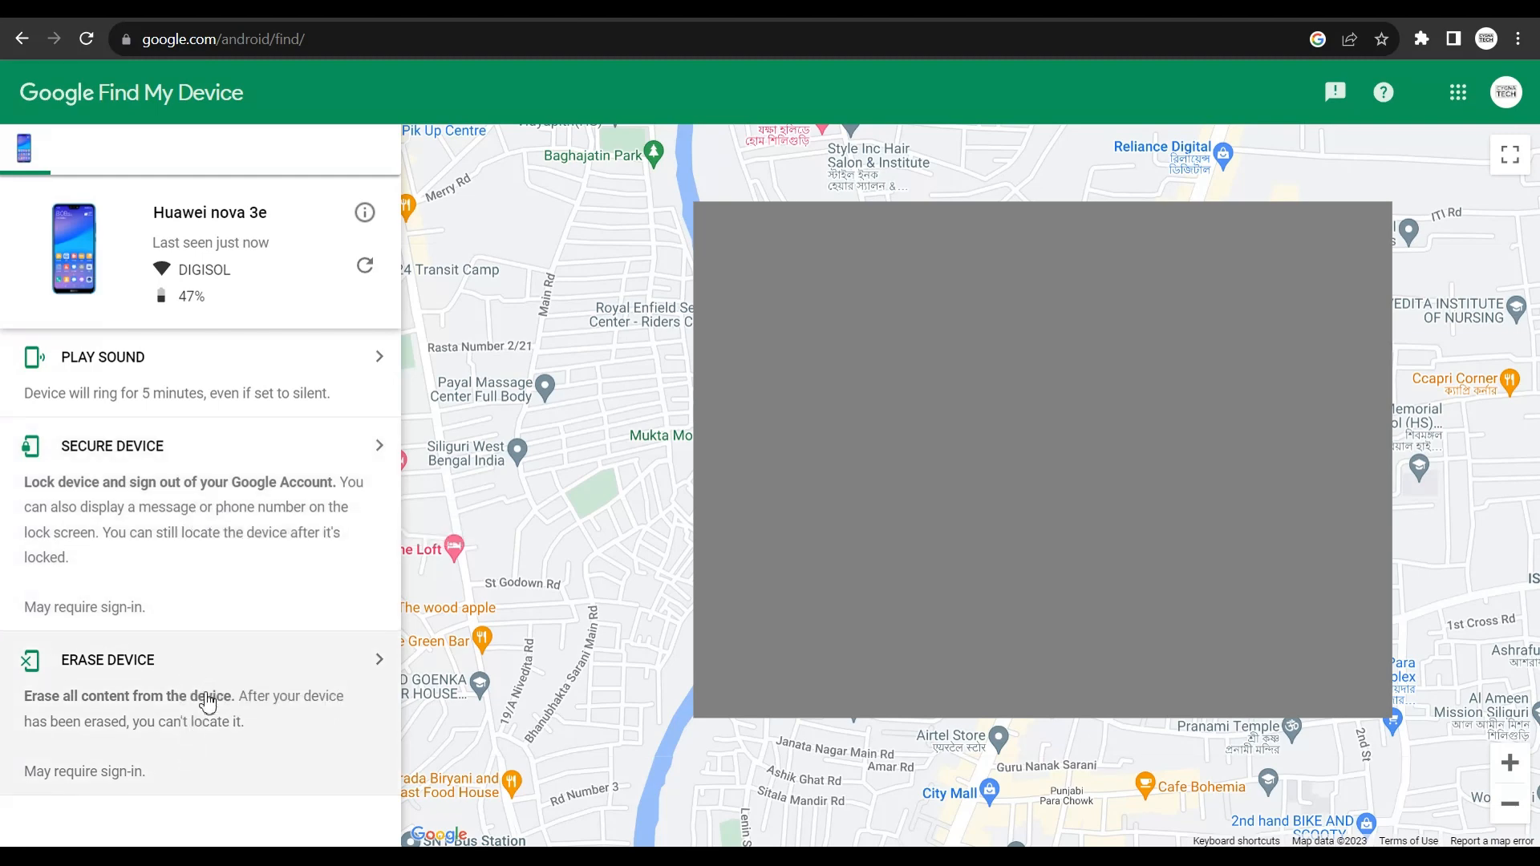